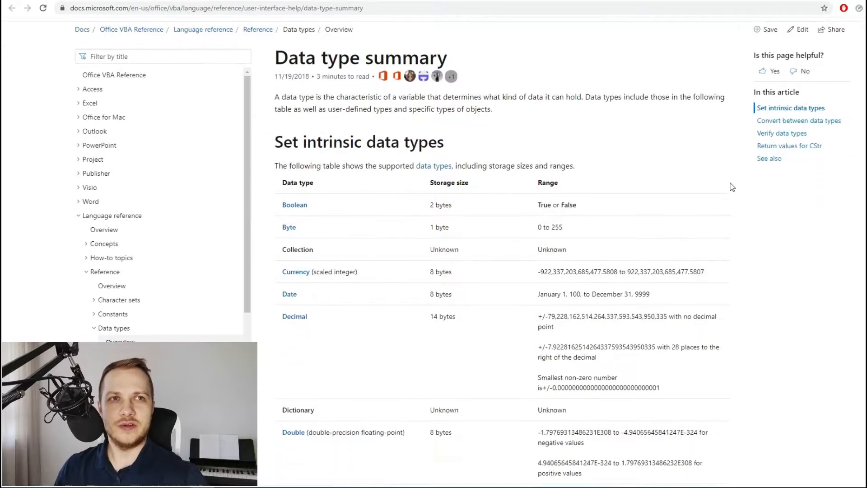
# Step: Scroll the Data type summary table down to the Long through Variant rows
pyautogui.scroll(-3)
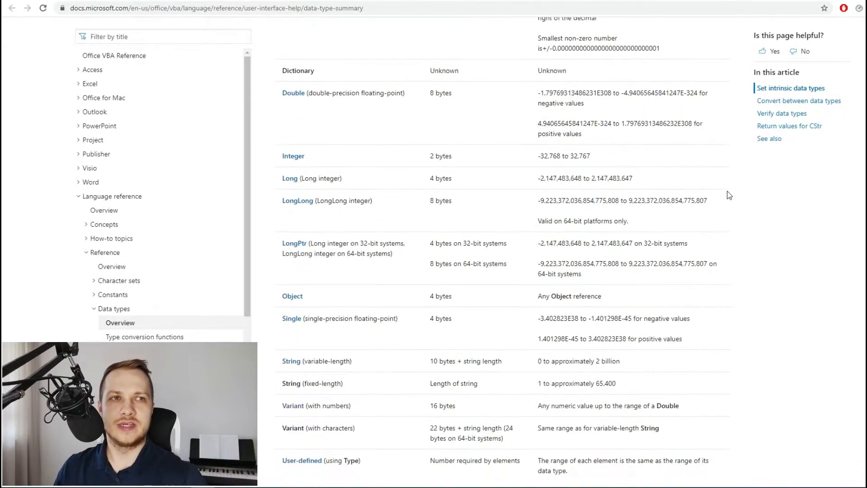
pyautogui.scroll(-3)
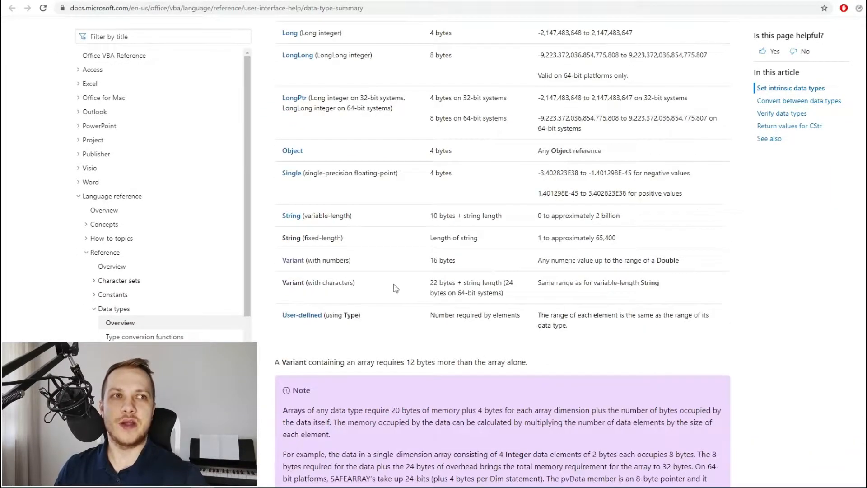
pyautogui.moveTo(409, 346)
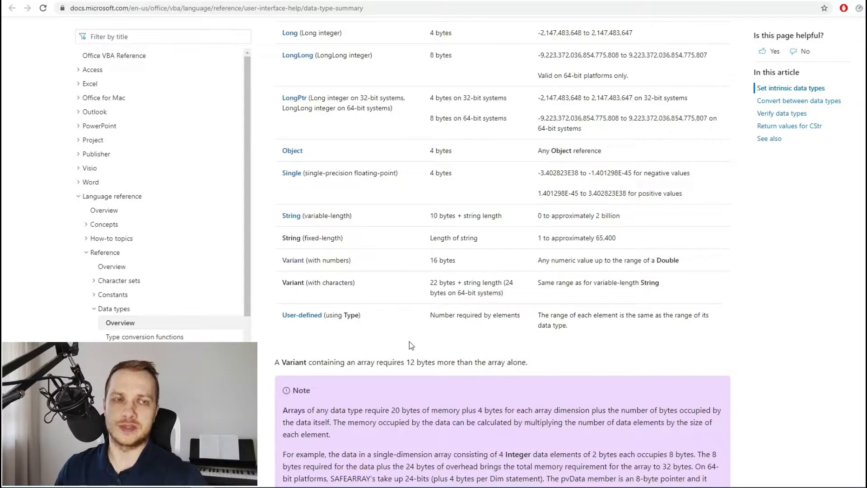
pyautogui.moveTo(415, 337)
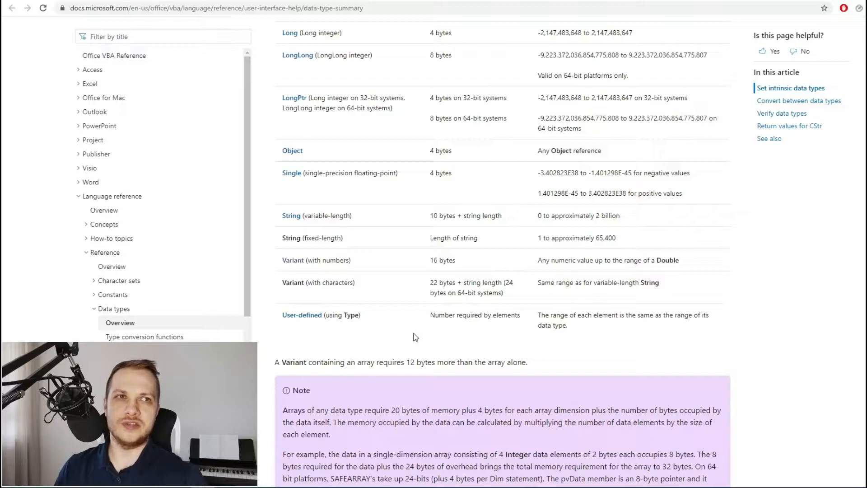
pyautogui.moveTo(840, 362)
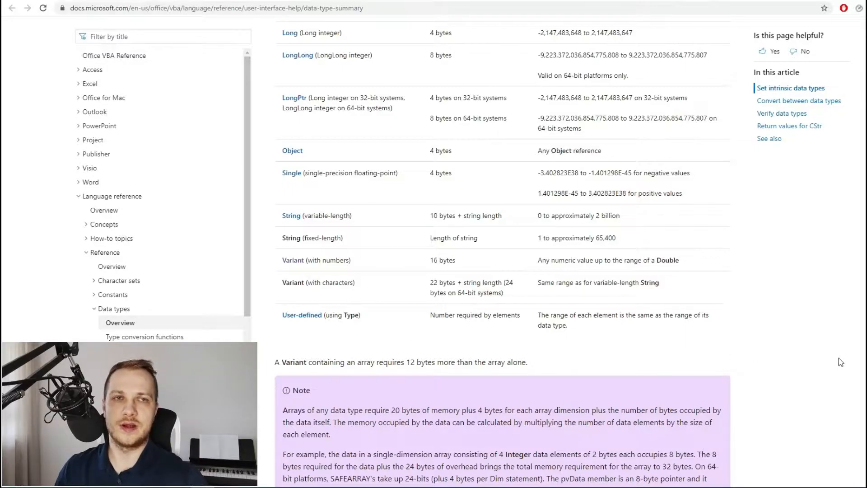
pyautogui.moveTo(559, 360)
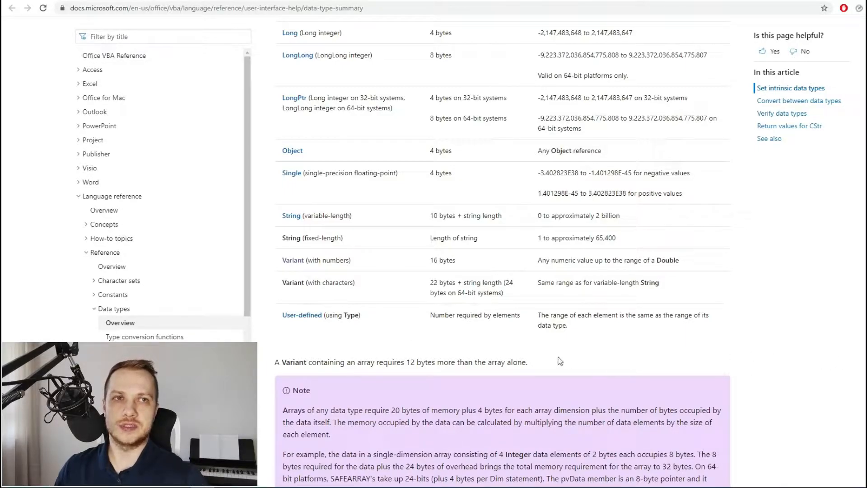
pyautogui.moveTo(418, 304)
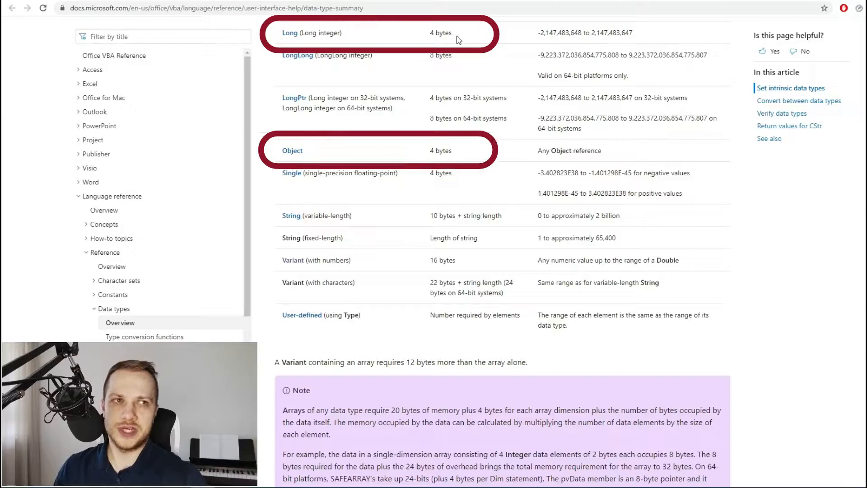
pyautogui.moveTo(463, 157)
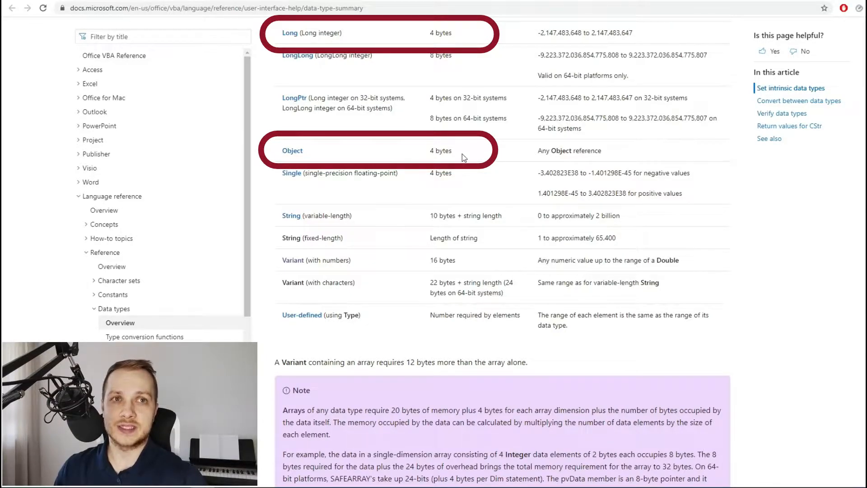
pyautogui.moveTo(493, 201)
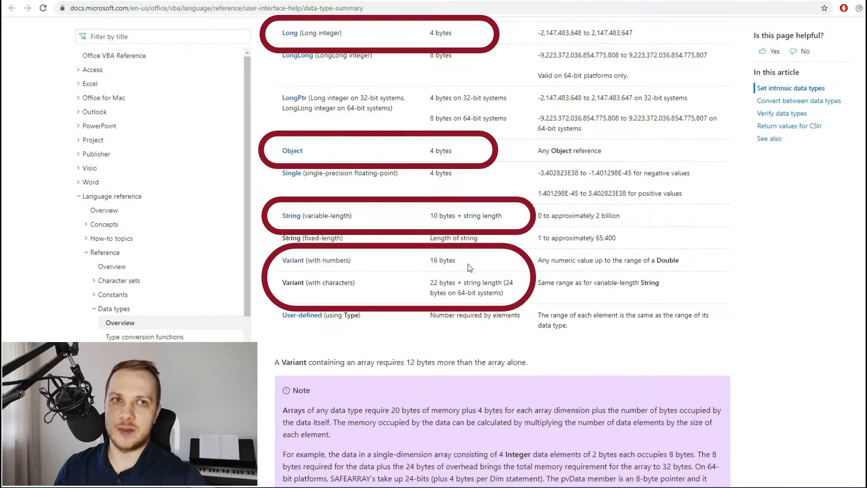
pyautogui.moveTo(346, 271)
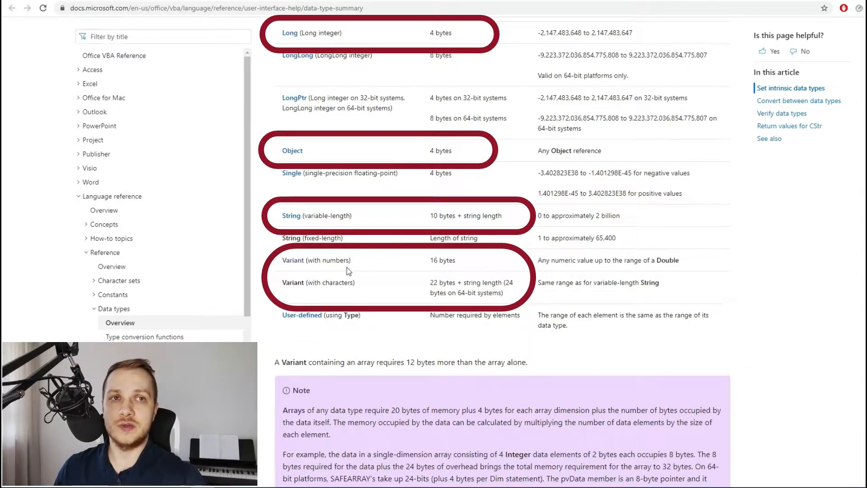
pyautogui.moveTo(412, 287)
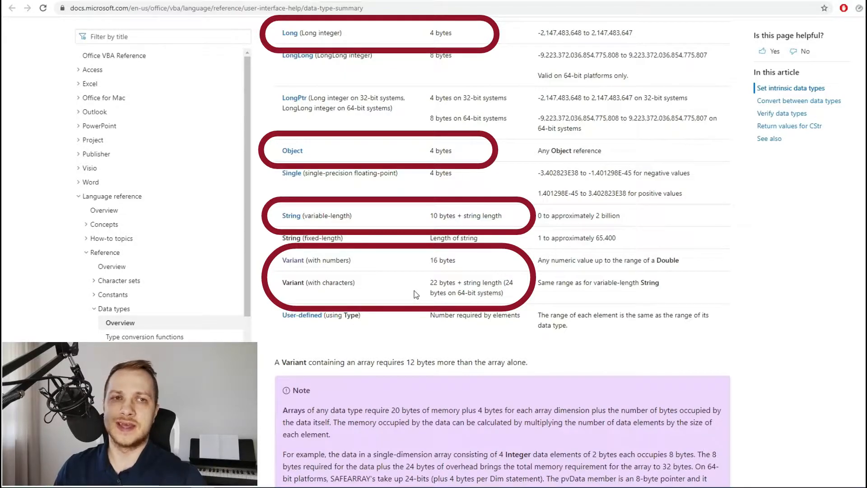
pyautogui.moveTo(750, 323)
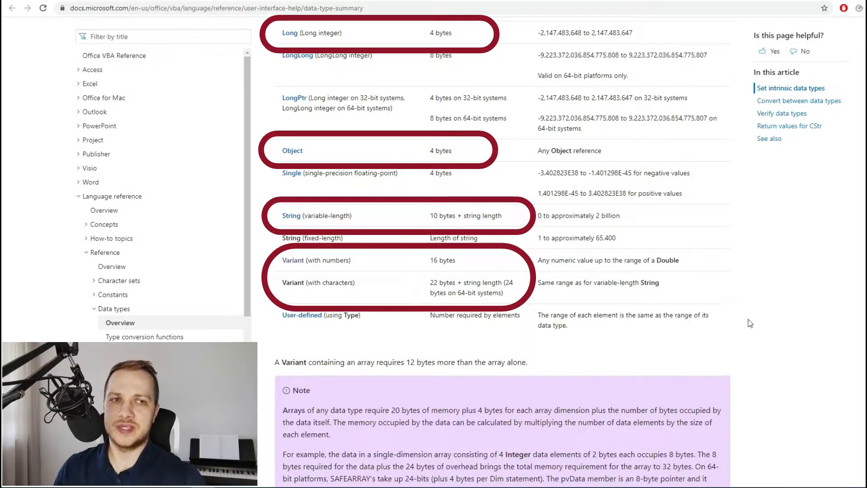
pyautogui.moveTo(792, 316)
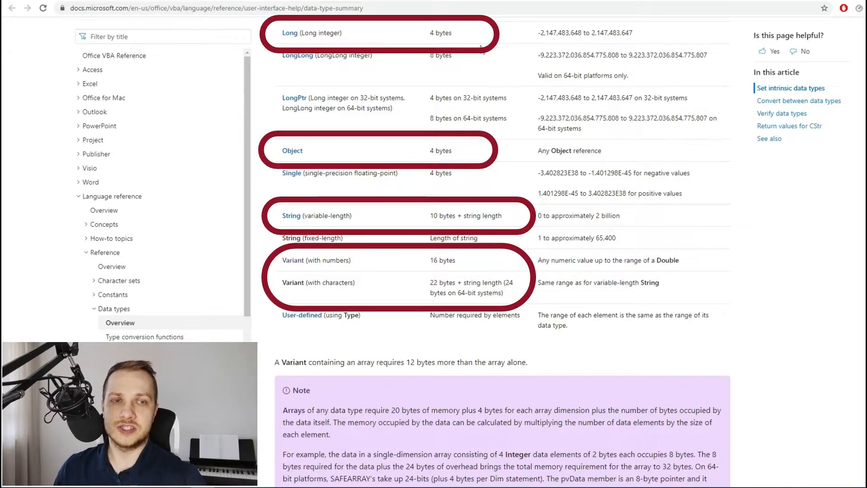
pyautogui.moveTo(466, 36)
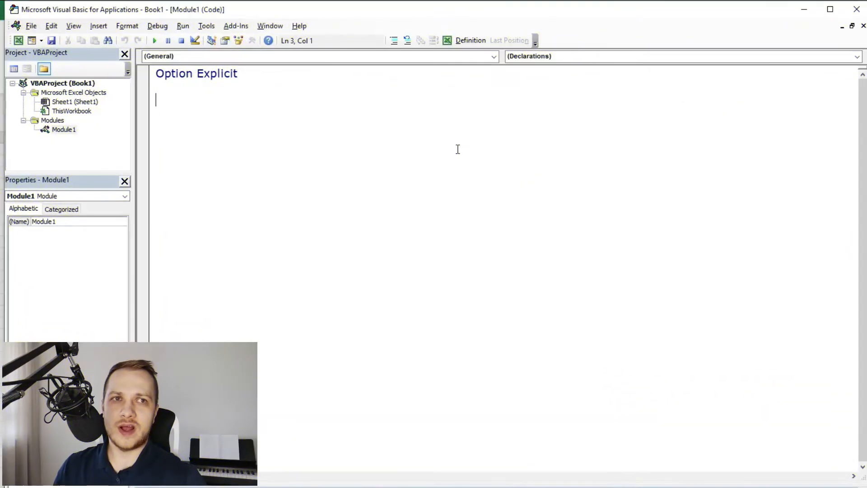
pyautogui.moveTo(177, 109)
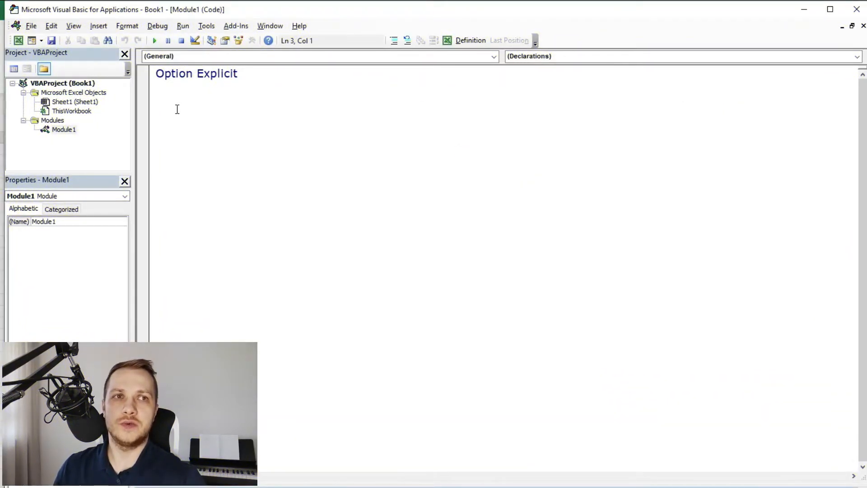
# Step: Add the template line 'dim <NameofVariable> as <TypeOfVariable>' under Option Explicit
pyautogui.write('dim')
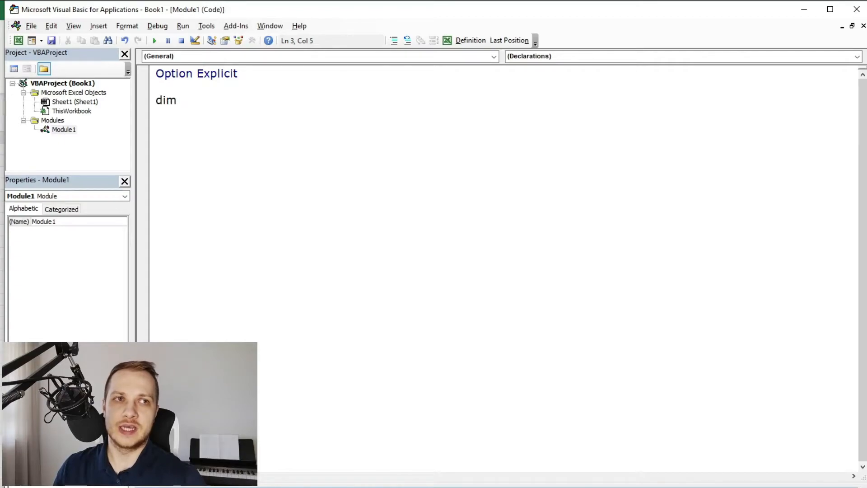
pyautogui.write('<Name')
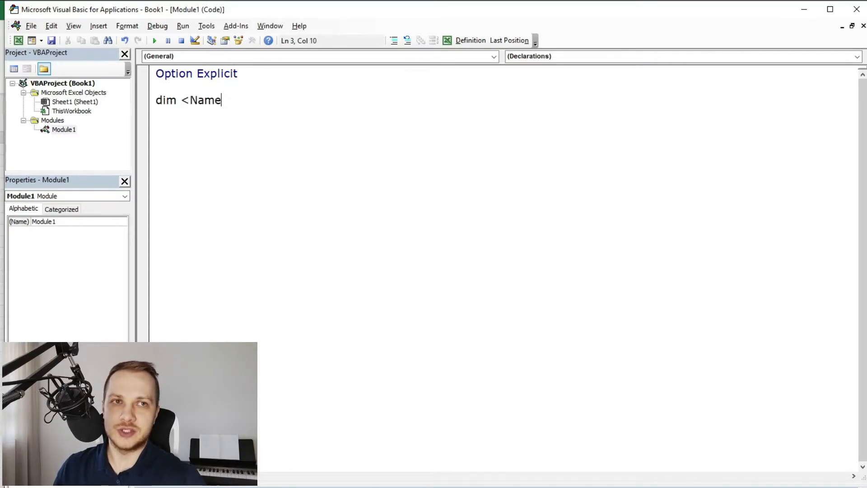
pyautogui.write('ofVariable')
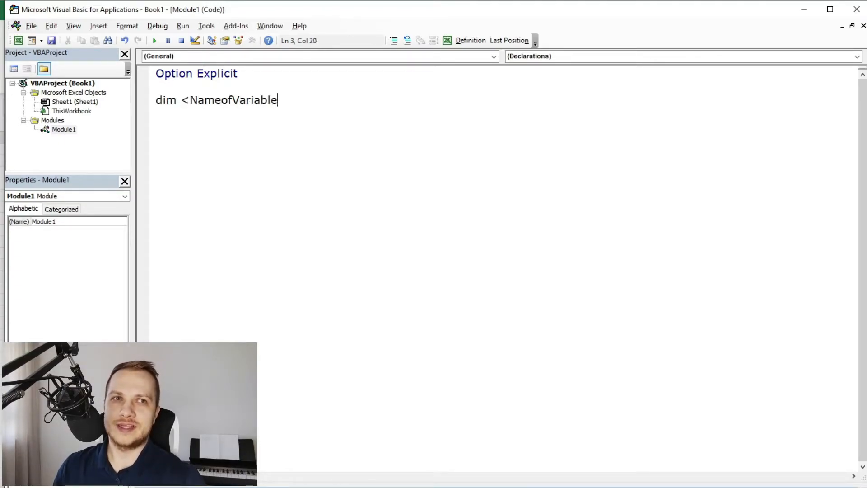
pyautogui.write('> as <')
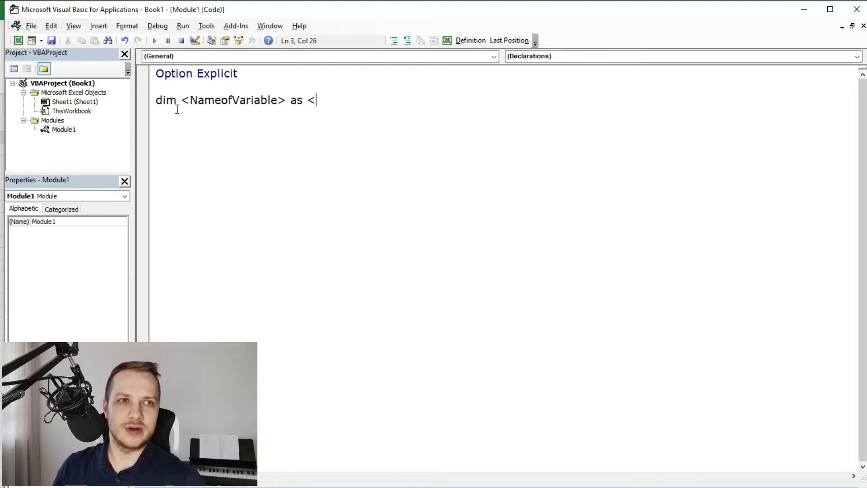
pyautogui.write('TypeOf')
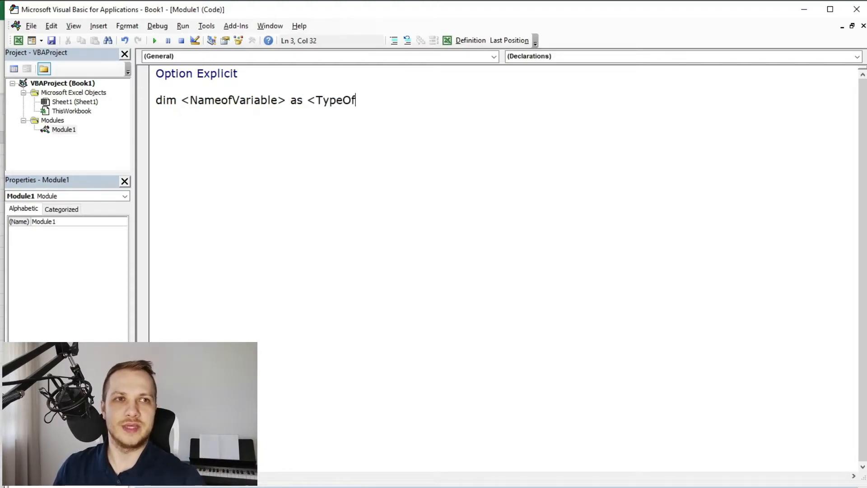
pyautogui.write('Variable>')
pyautogui.write('Dim personNa')
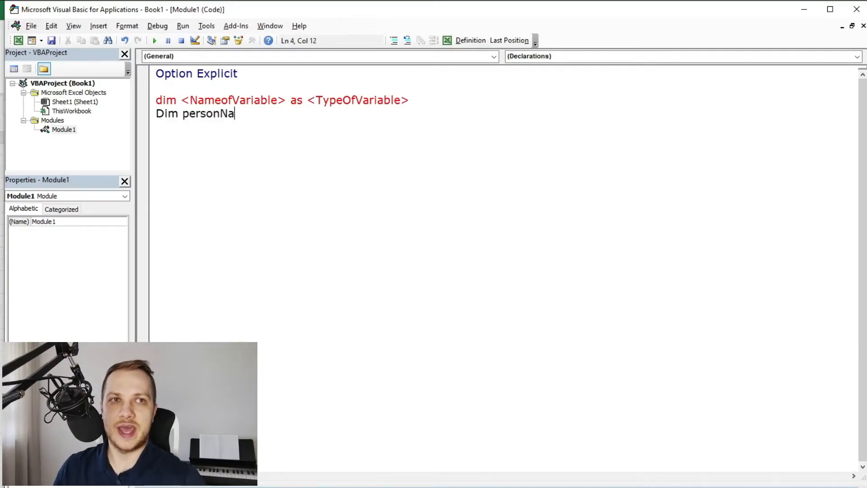
# Step: Declare 'Dim personName As String' on the next line
pyautogui.write('me as str')
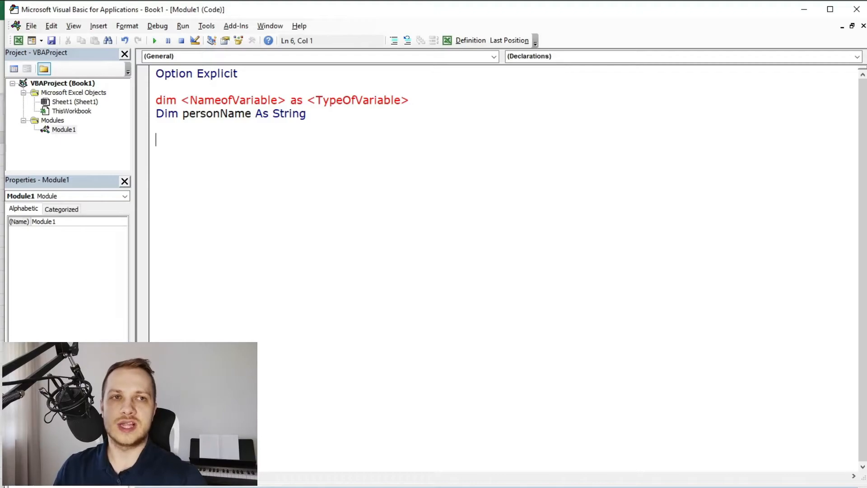
# Step: Declare personAge As Integer and personBirthday As Date, then begin a combined one-line Dim with personName
pyautogui.write('dim personA')
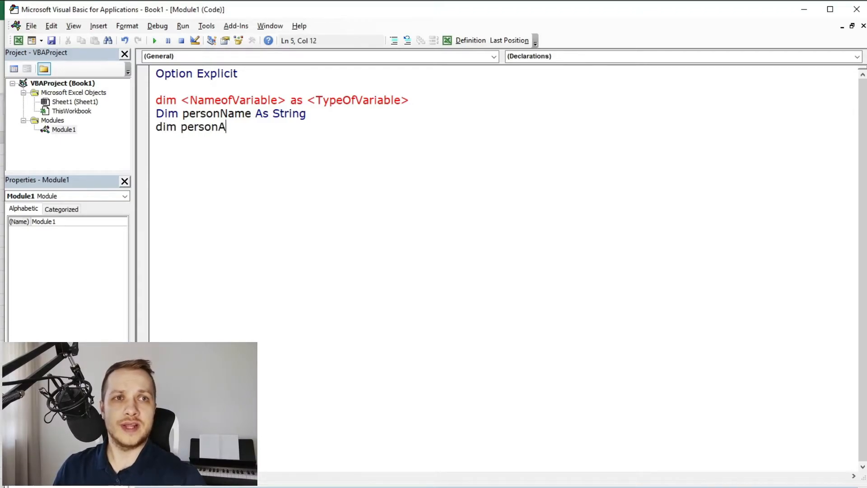
pyautogui.write('ge As Integer')
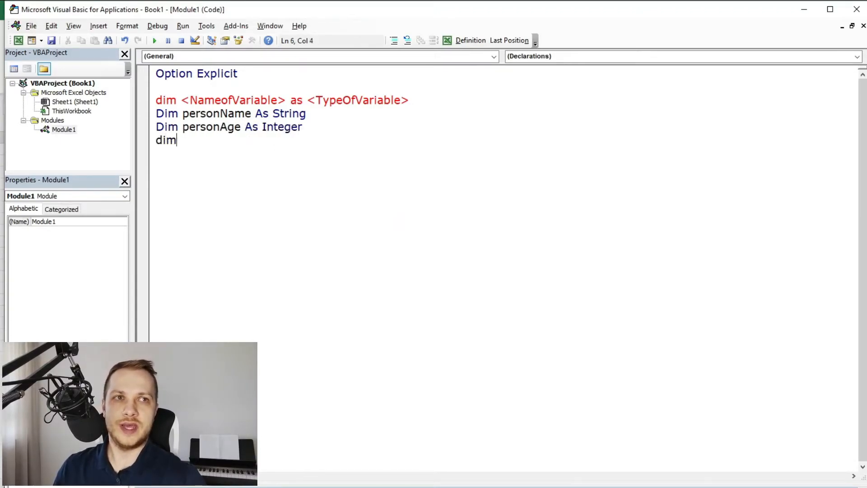
pyautogui.write('personBirthday As Date')
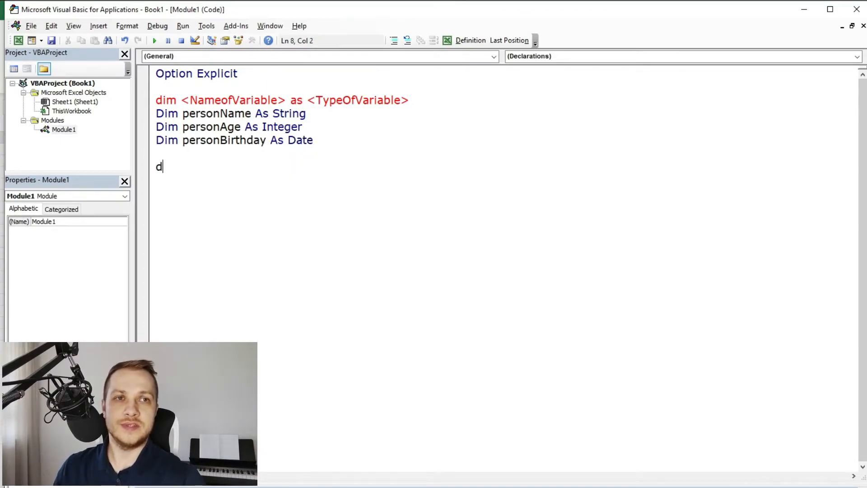
pyautogui.write('im personName as string, personAge as s')
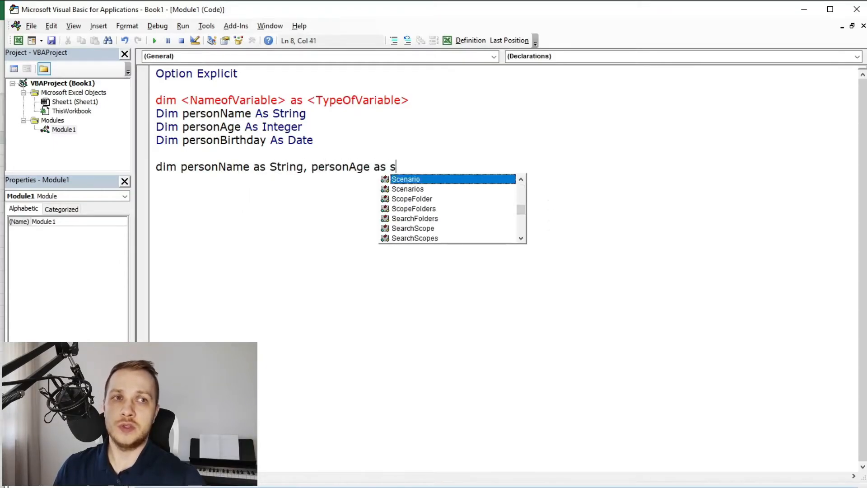
# Step: Finish the combined Dim line and declare personName, personCity, personHobby As String inside Sub testmod
pyautogui.write('Integer, person')
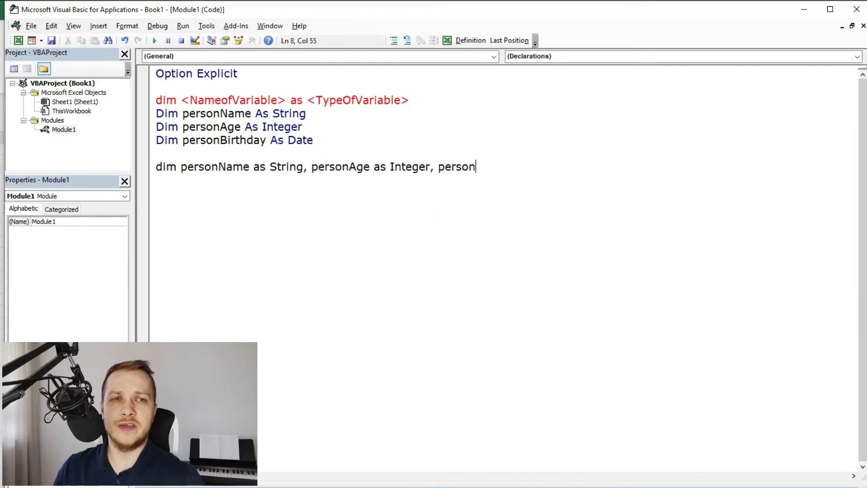
pyautogui.write('Birthday as Date')
pyautogui.click(503, 193)
pyautogui.write('dim personName as strin')
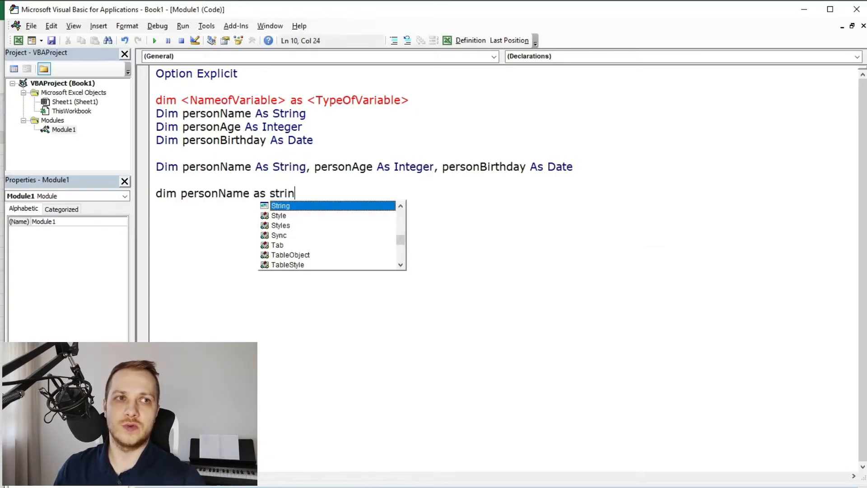
pyautogui.write('String,')
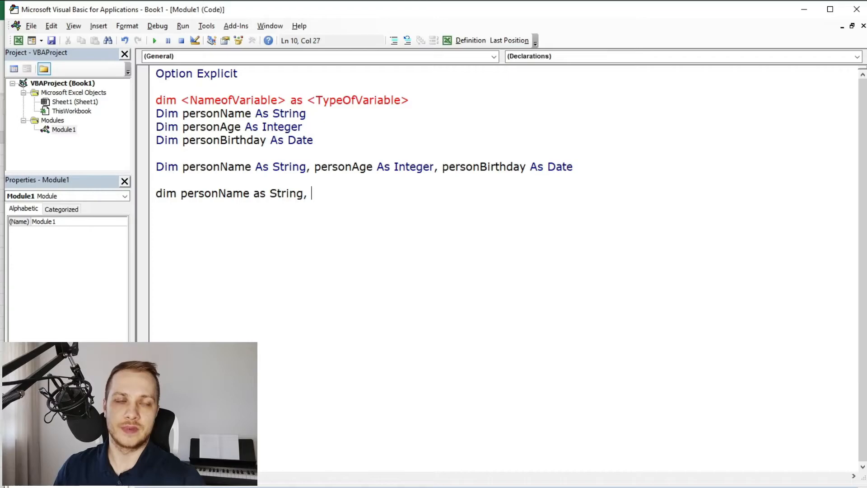
pyautogui.write('personCity as String,personHobby as')
pyautogui.click(506, 206)
pyautogui.write('dim personName')
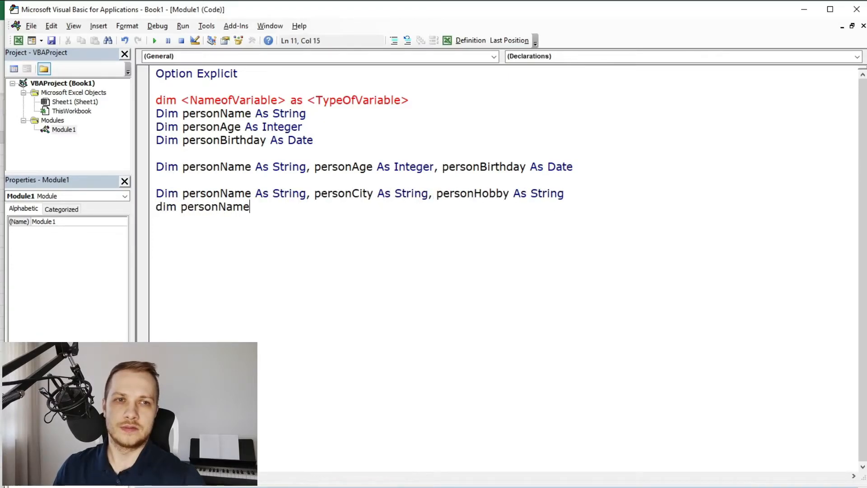
# Step: Declare personName2, personCity2, personHobby2 on one line with only personHobby2 As String
pyautogui.write('2, personCity2, personHo')
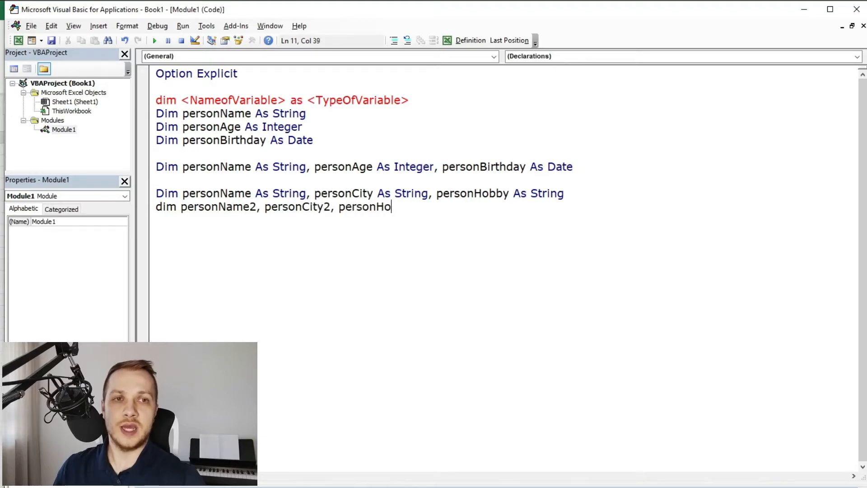
pyautogui.write('bby2 as String')
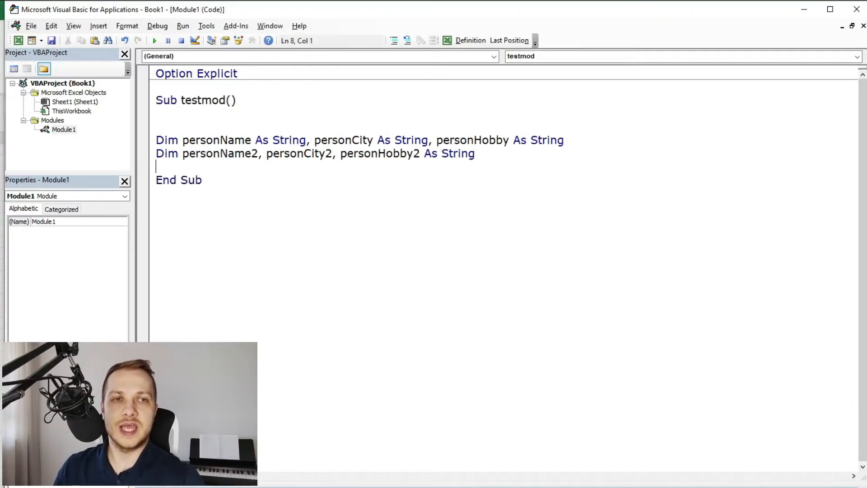
# Step: Add Debug.Print, watch the variables and run testmod so Watches shows personCity2 as Variant/Empty
pyautogui.write('Debug.Print')
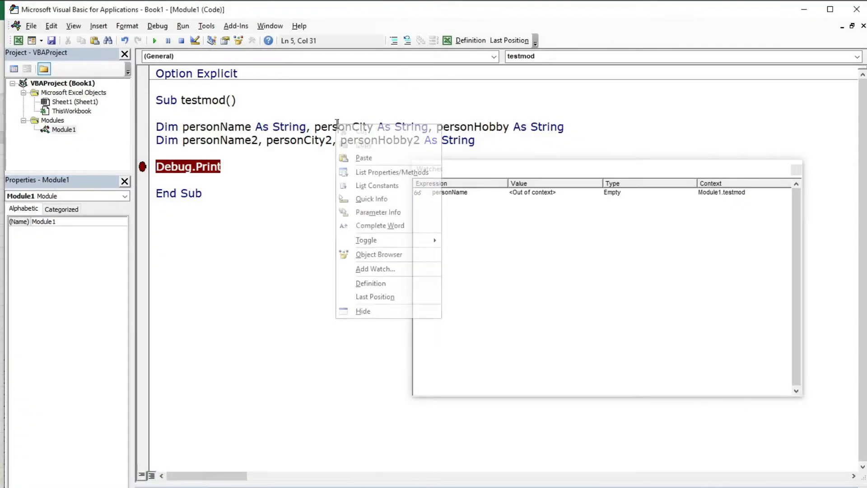
pyautogui.click(375, 268)
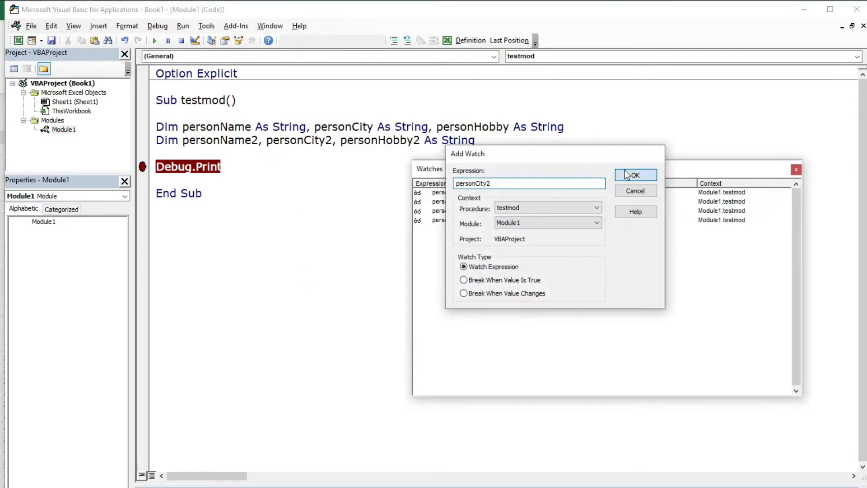
pyautogui.click(635, 175)
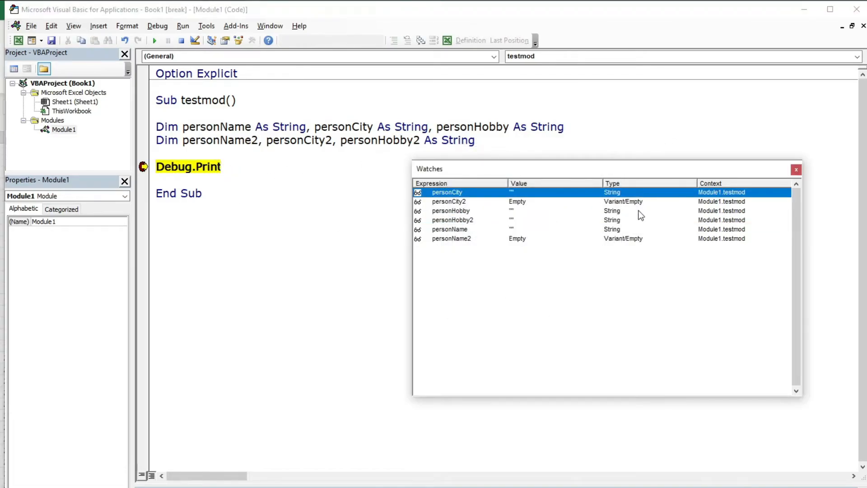
pyautogui.click(448, 201)
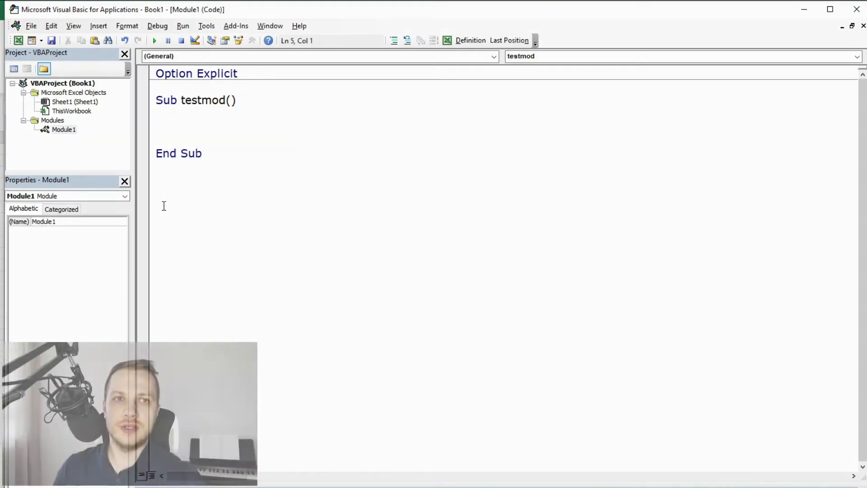
# Step: Declare stringVar1, stringVar2 and stringVar3 each As String inside testmod
pyautogui.write('dim string')
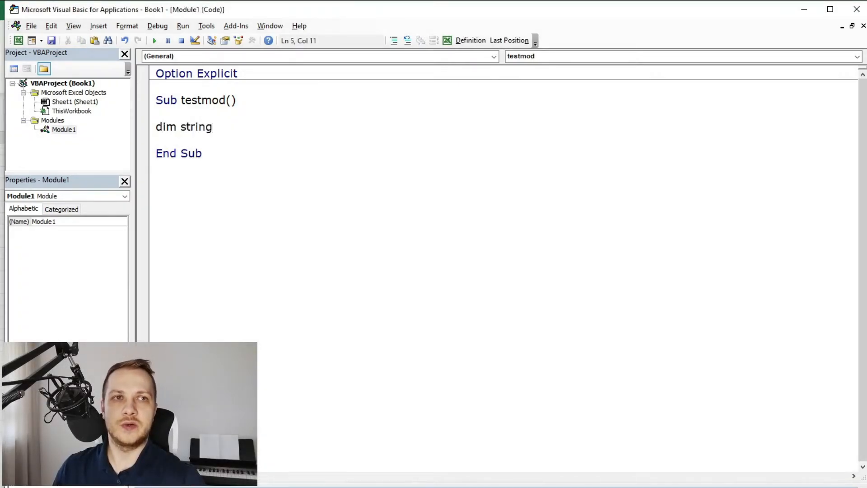
pyautogui.write('Var1 as s')
pyautogui.write('dim')
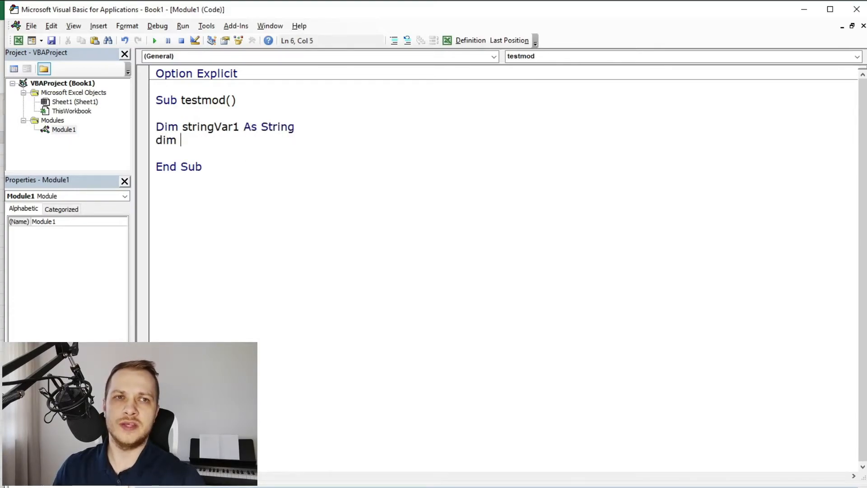
pyautogui.write('string')
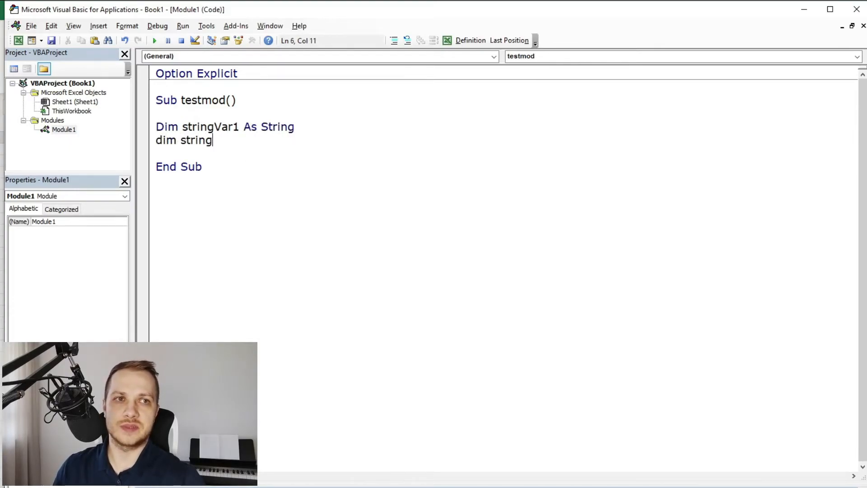
pyautogui.write('Var2 as String')
pyautogui.click(226, 153)
pyautogui.write('Dim stringVar3 As String')
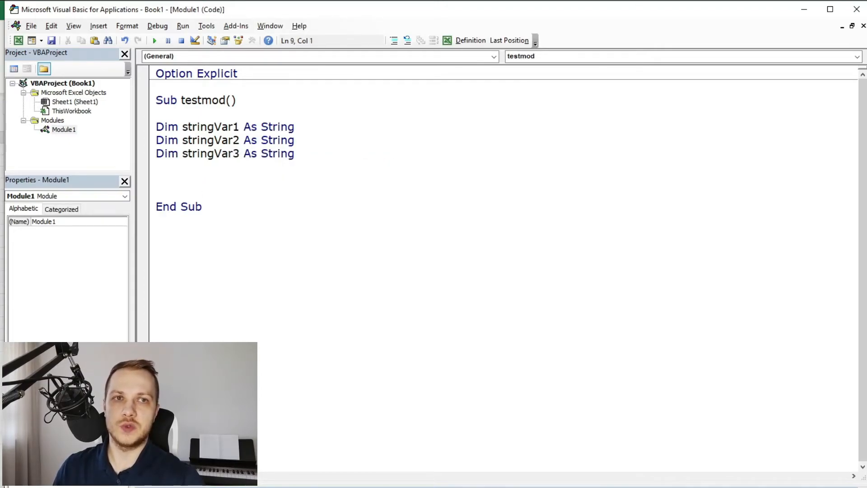
# Step: Declare firstName, lastName and homeCity As String below the stringVar lines
pyautogui.write('dim firstN')
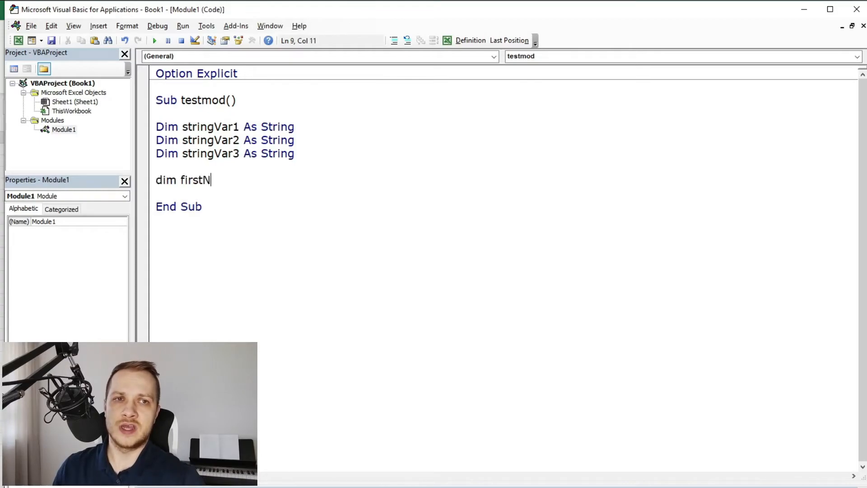
pyautogui.write('ame as String')
pyautogui.write('dim las')
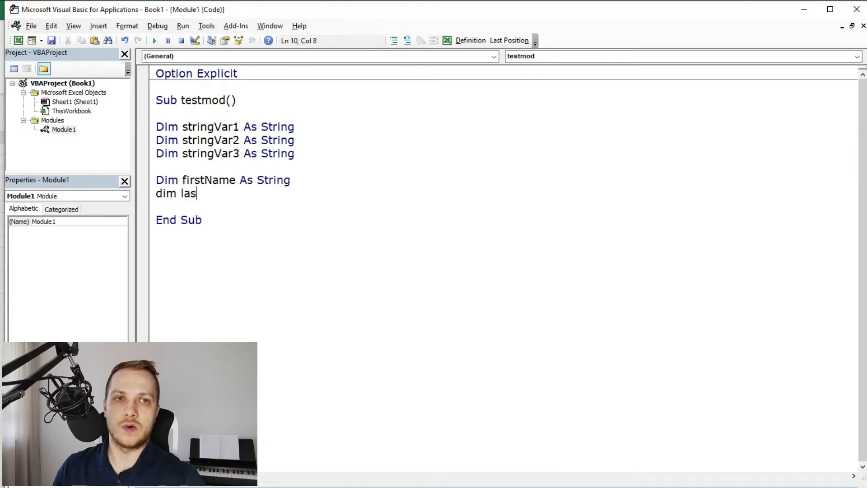
pyautogui.write('tName as string')
pyautogui.write('Dim')
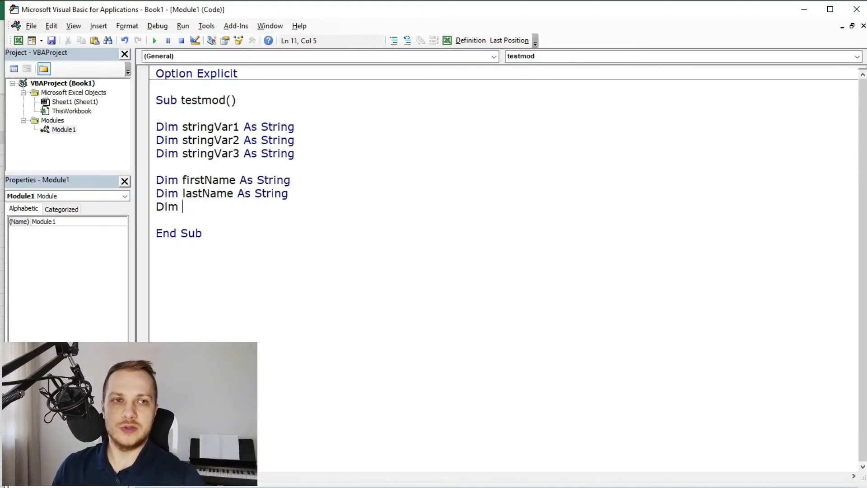
pyautogui.write('homeCity a')
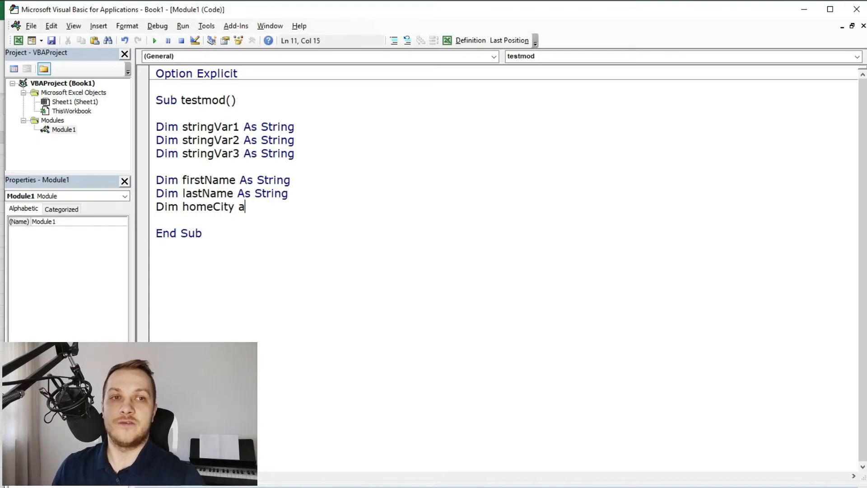
pyautogui.write('s String')
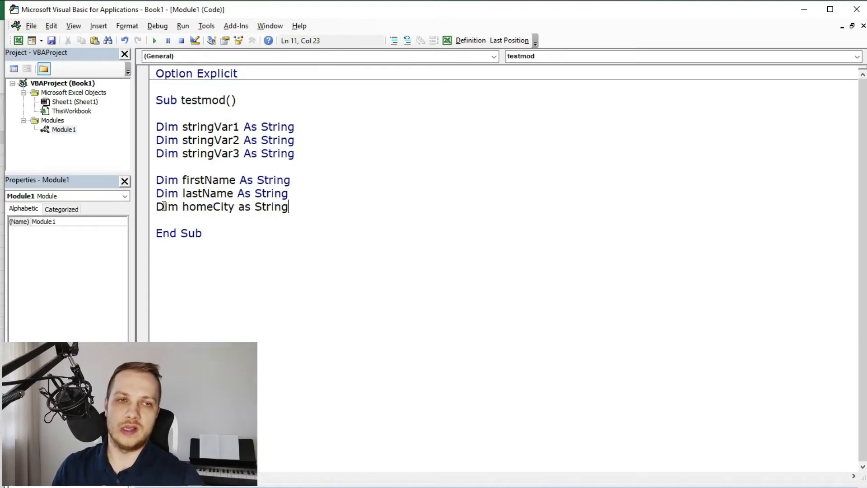
pyautogui.press('Return')
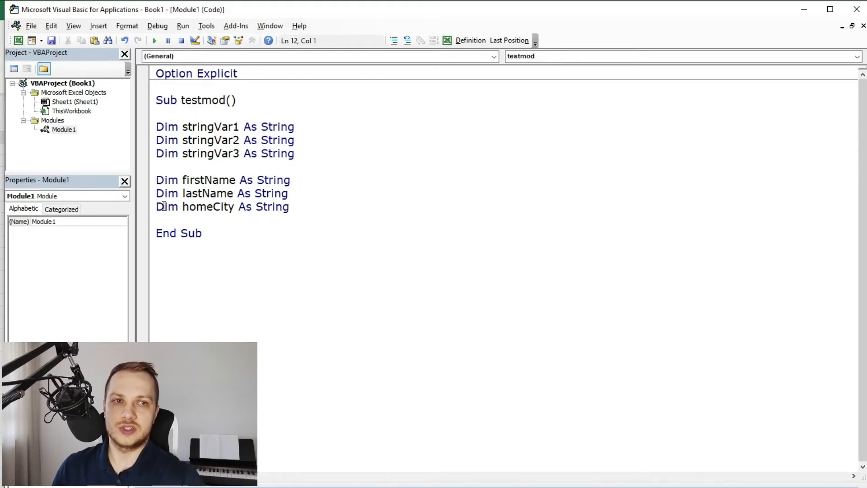
pyautogui.click(157, 221)
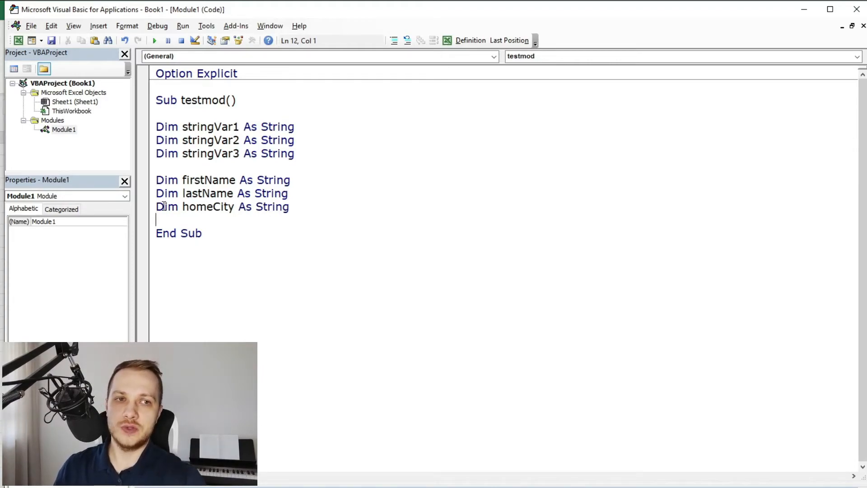
pyautogui.moveTo(213, 116)
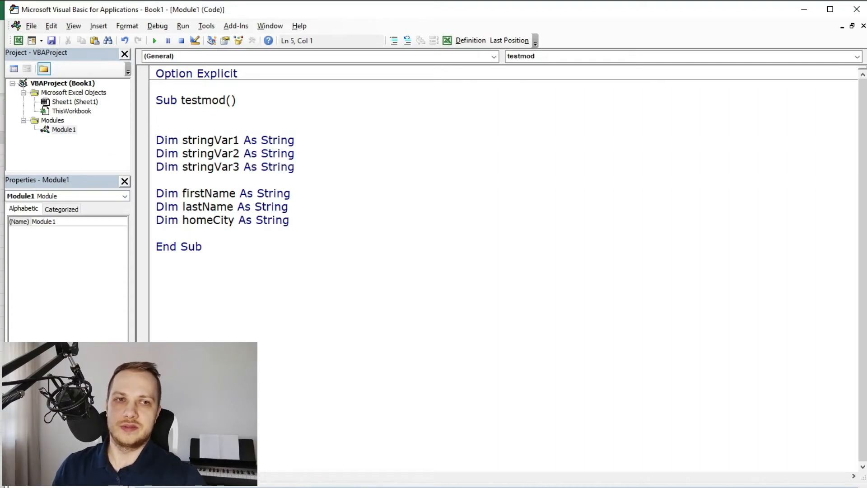
# Step: Add comments 'firstName var, 'lastName var and 'homeCity var above the three stringVar declarations
pyautogui.write("'")
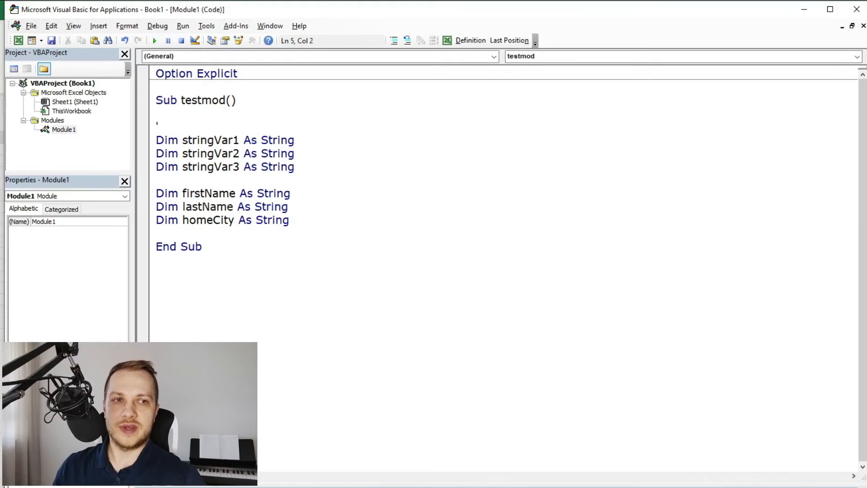
pyautogui.write('firstName')
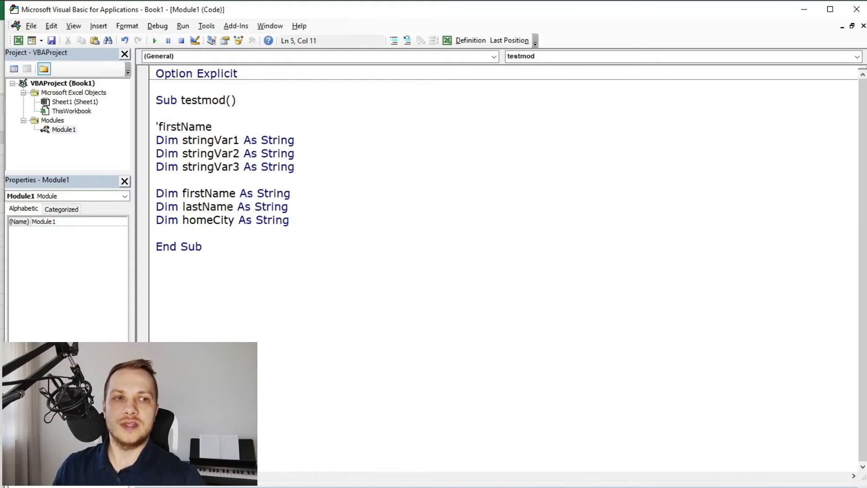
pyautogui.write('var')
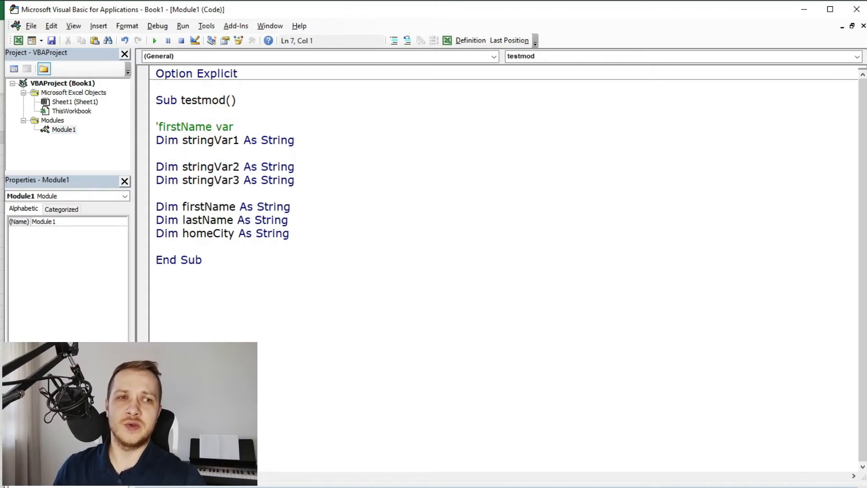
pyautogui.write("'last")
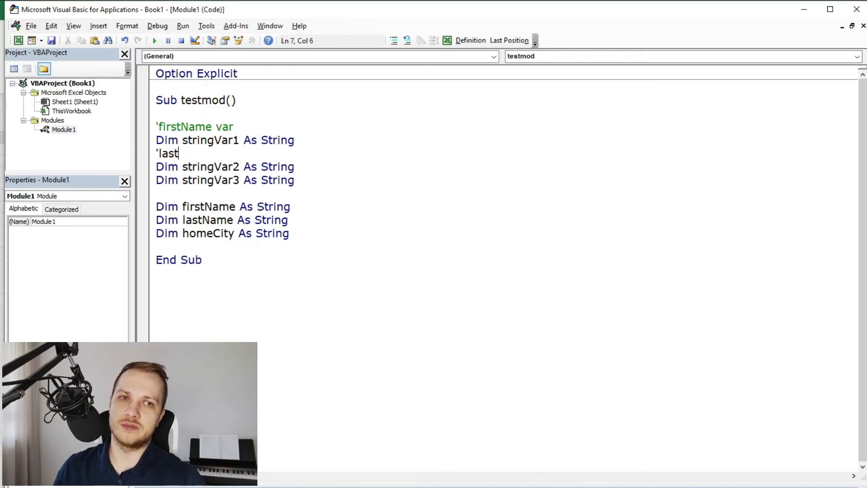
pyautogui.write('Name var')
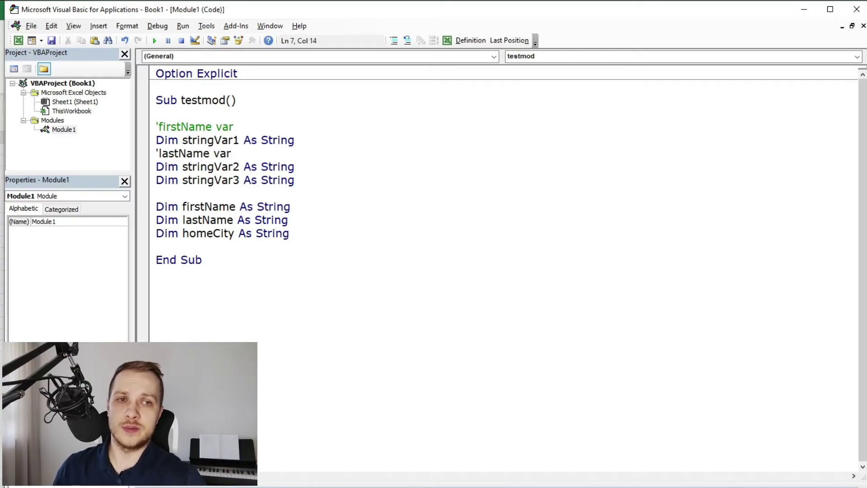
pyautogui.write("'")
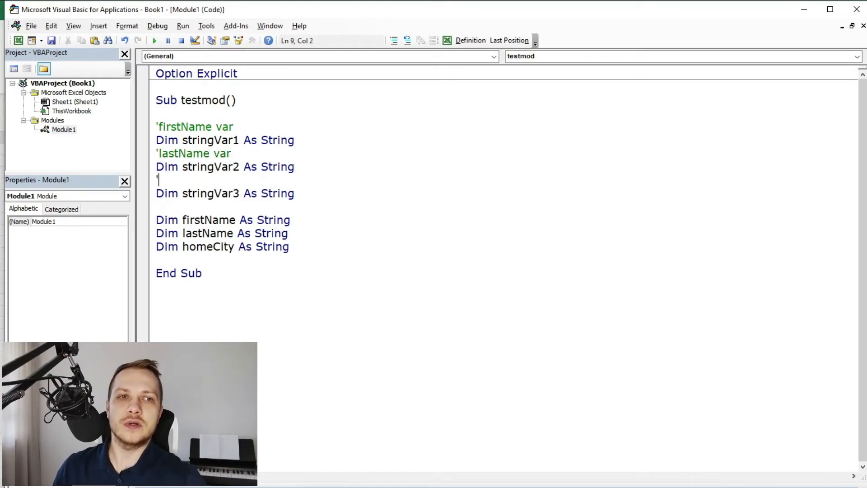
pyautogui.write('home')
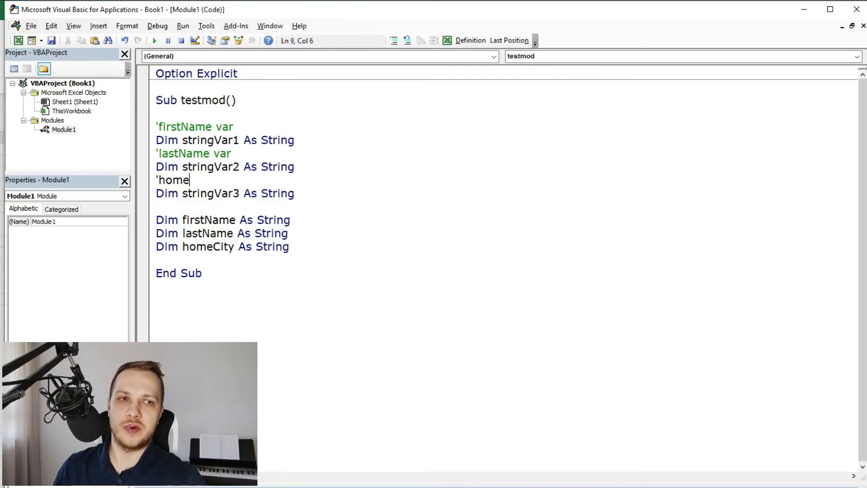
pyautogui.write('City var')
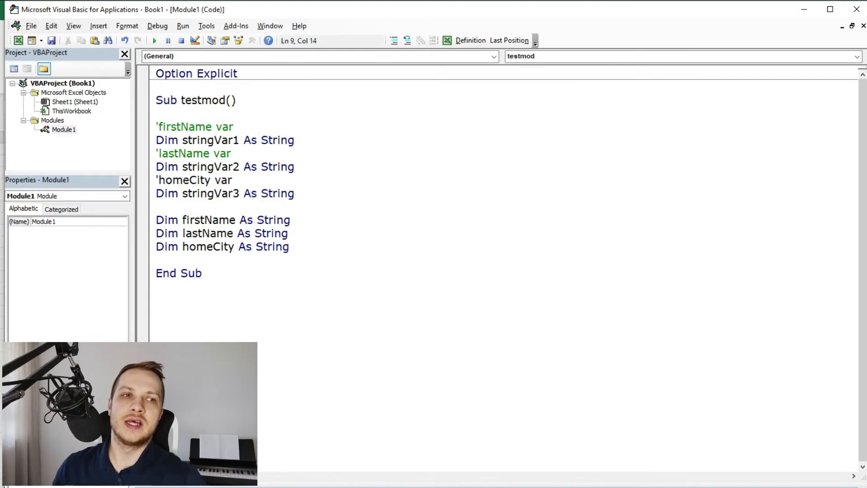